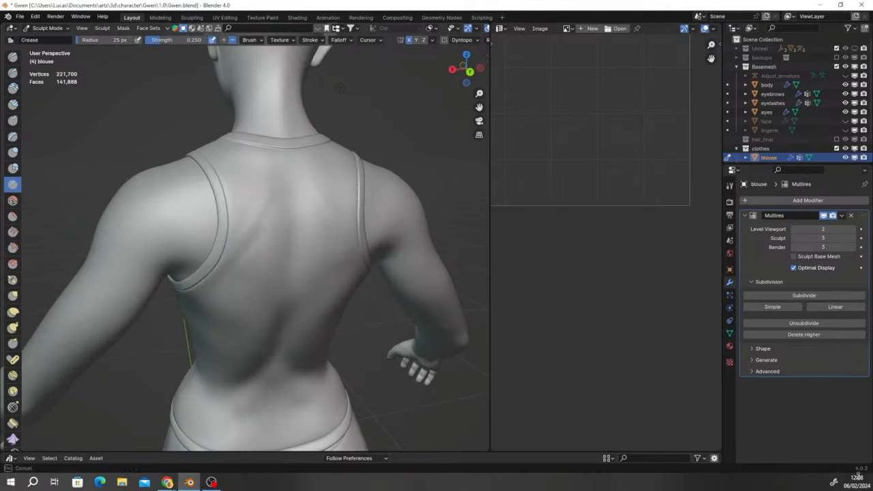
{"action": "mouse_move", "coordinate": [281, 186]}
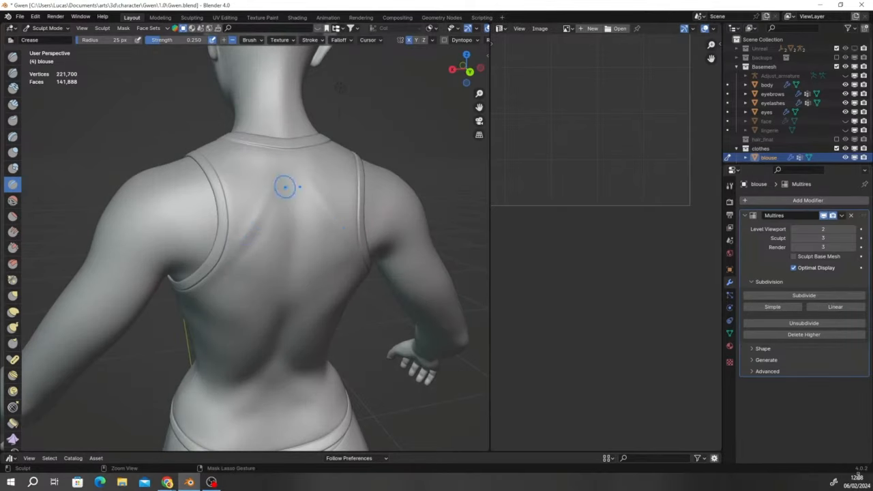